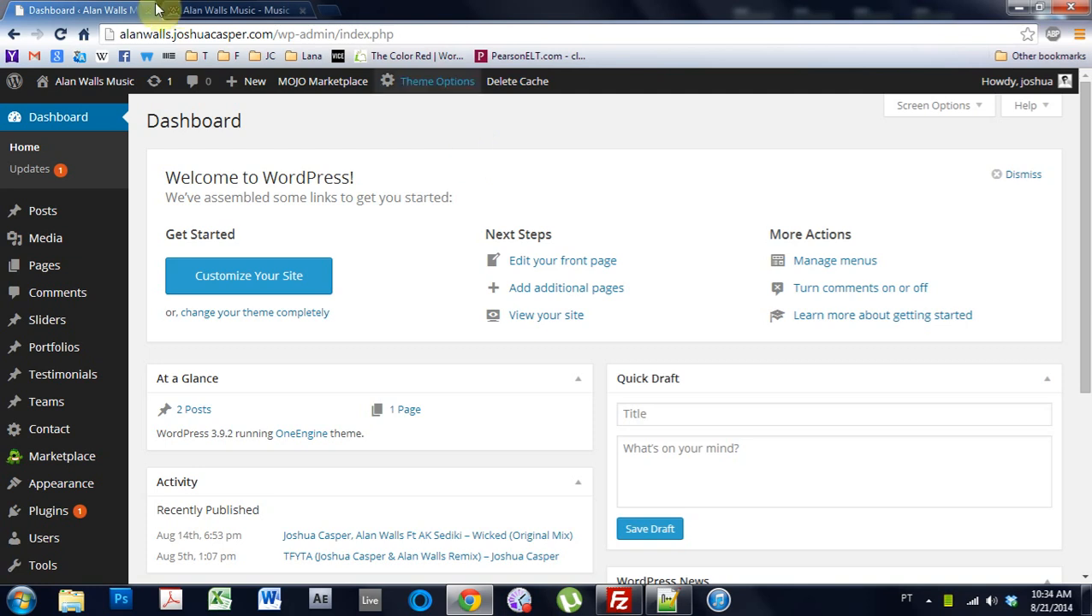
- Scroll the live Alan Walls Music homepage down to the Get In Touch contact form
{"action": "left_click", "coordinate": [231, 10]}
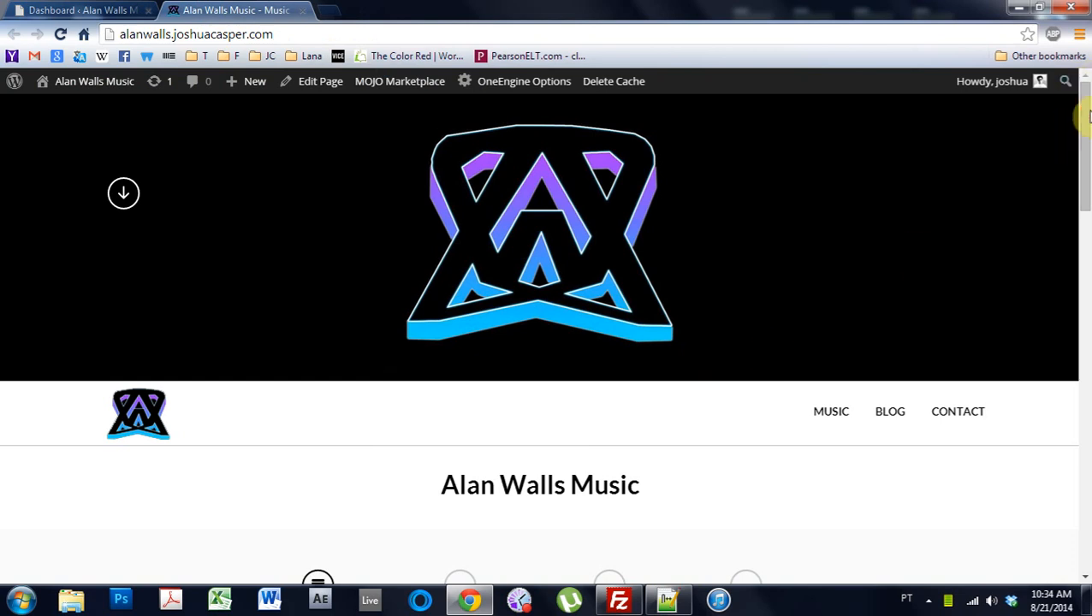
{"action": "scroll", "scroll_direction": "down", "scroll_amount": 3}
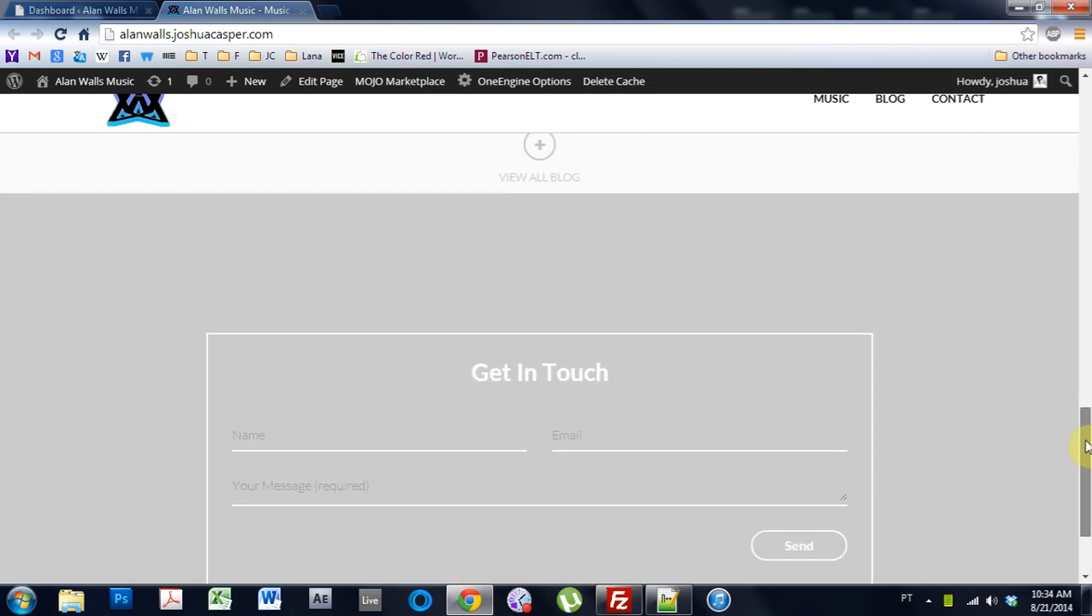
{"action": "scroll", "scroll_direction": "down", "scroll_amount": 3}
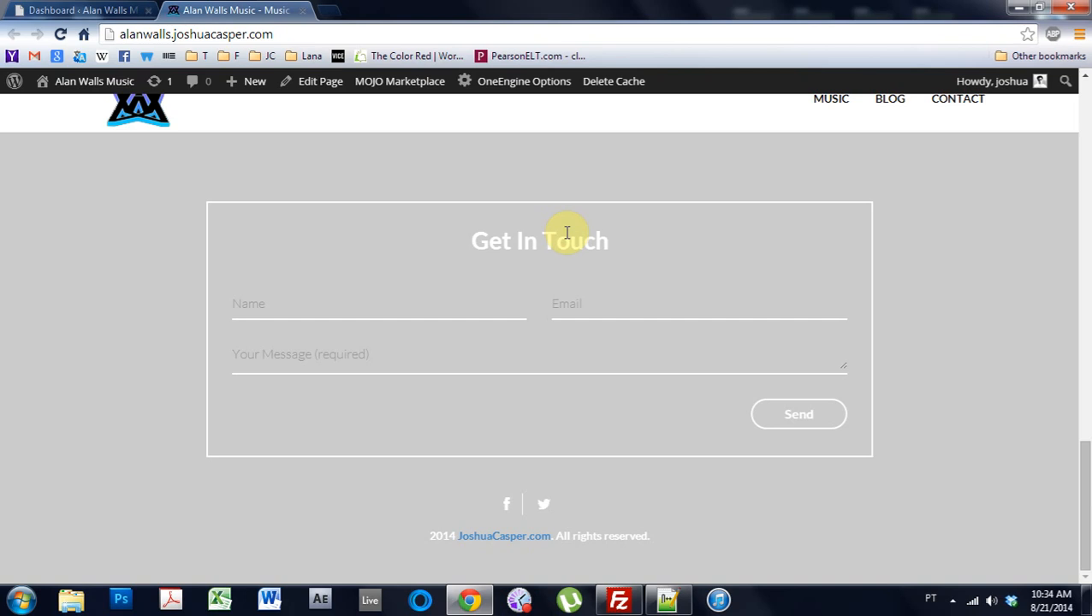
{"action": "mouse_move", "coordinate": [565, 246]}
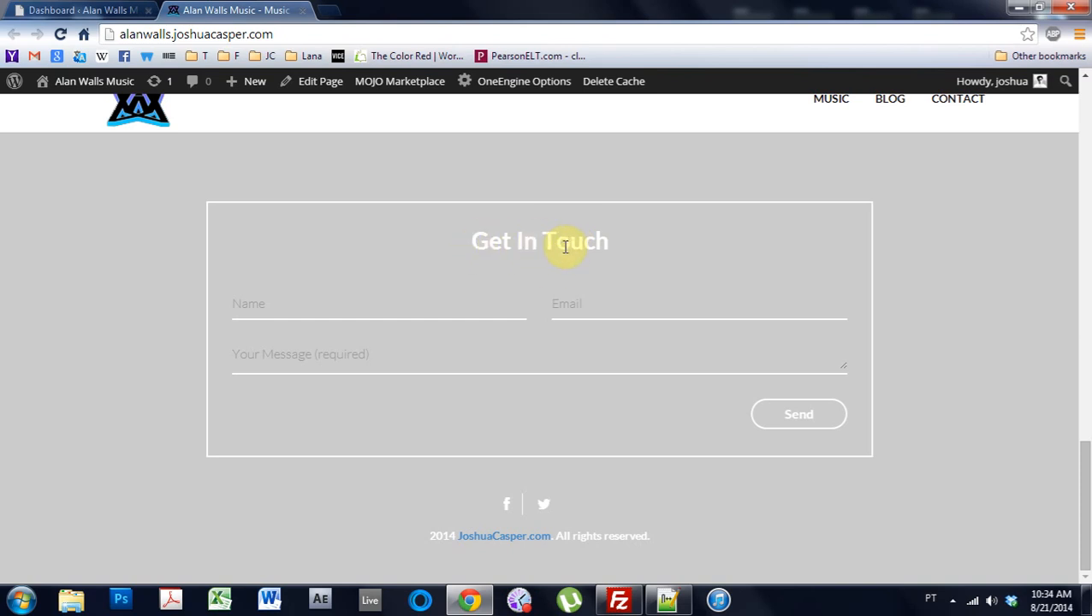
{"action": "mouse_move", "coordinate": [603, 242]}
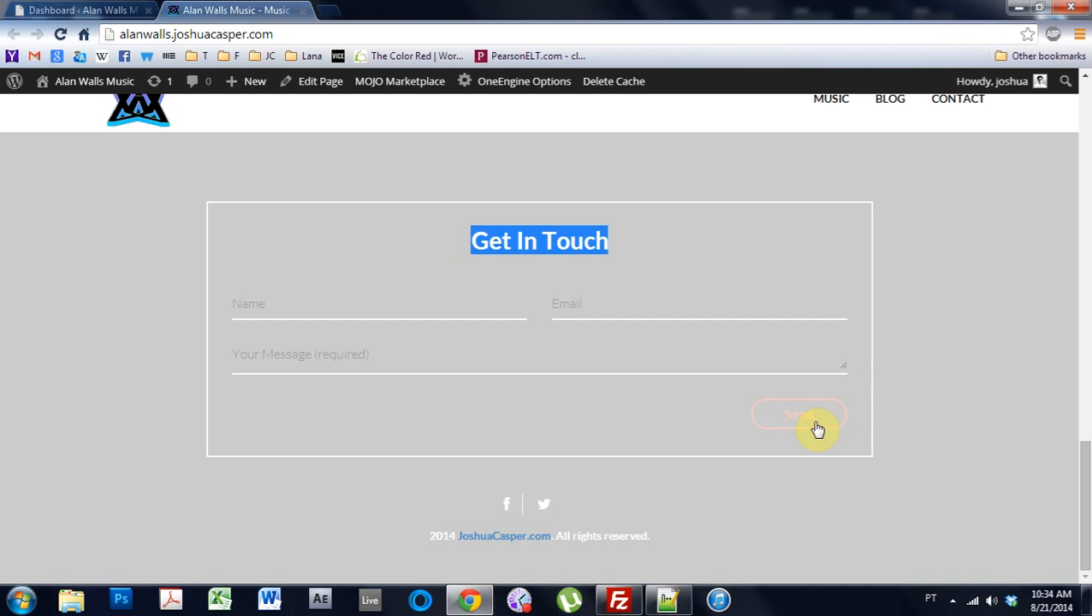
{"action": "mouse_move", "coordinate": [778, 437]}
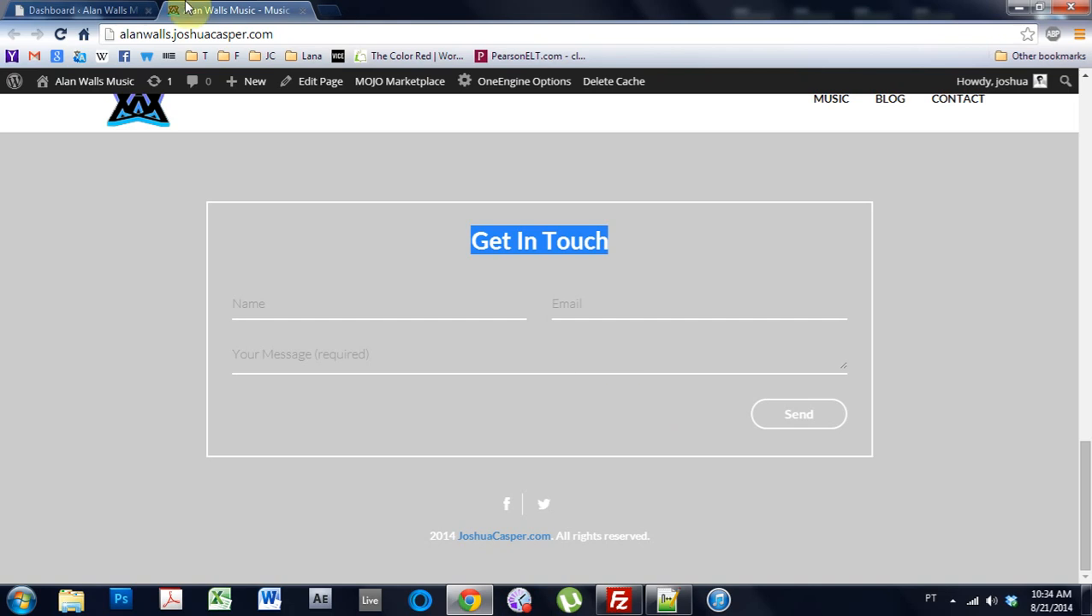
{"action": "mouse_move", "coordinate": [81, 10]}
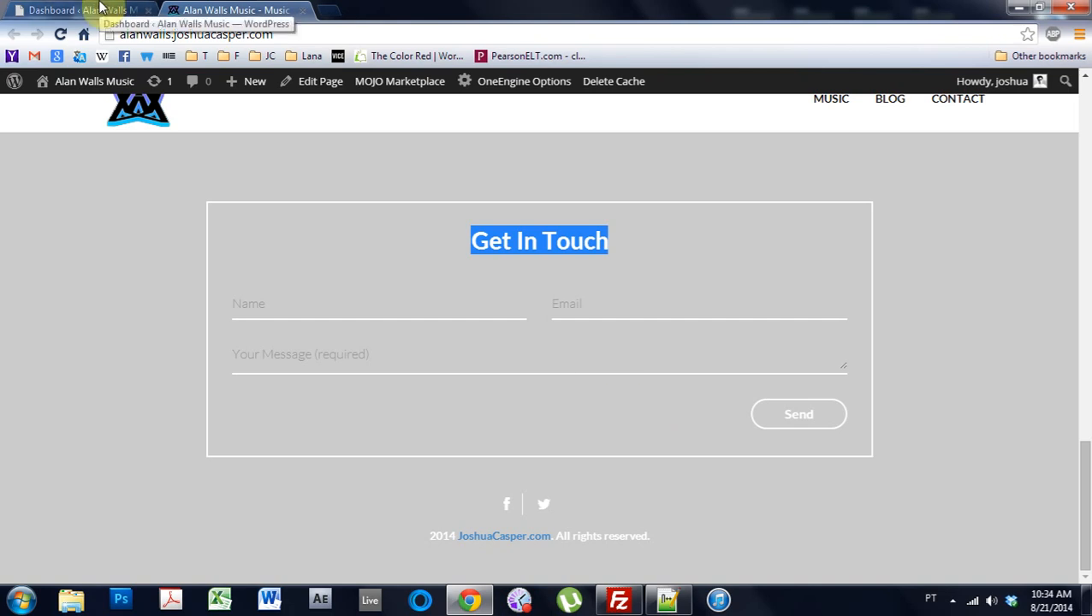
- From the dashboard, open Contact form 1 under Contact > Contact Forms for editing
{"action": "left_click", "coordinate": [64, 9]}
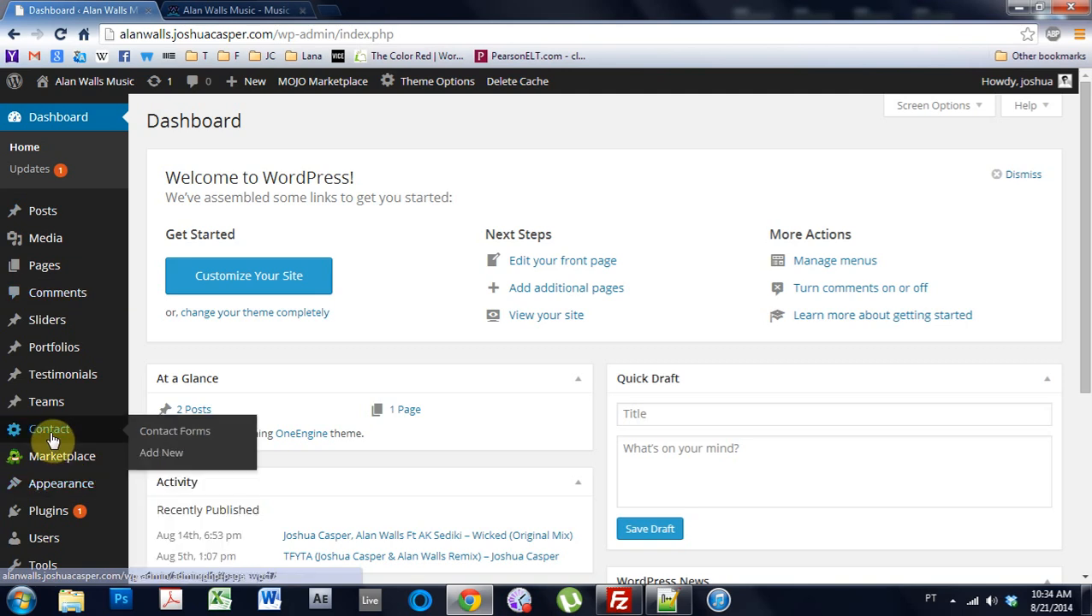
{"action": "left_click", "coordinate": [174, 431]}
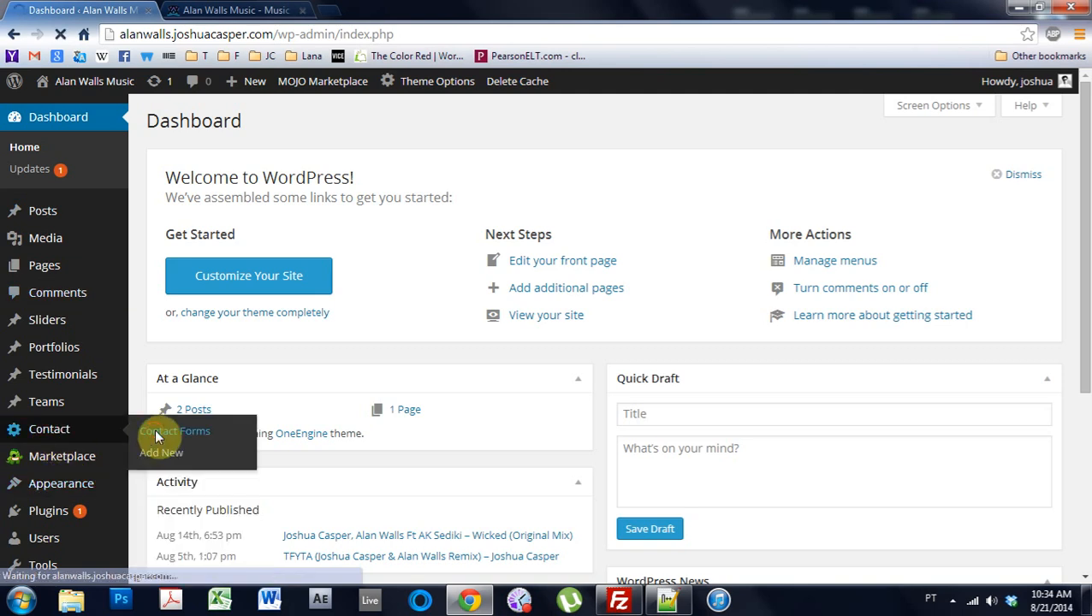
{"action": "left_click", "coordinate": [175, 430]}
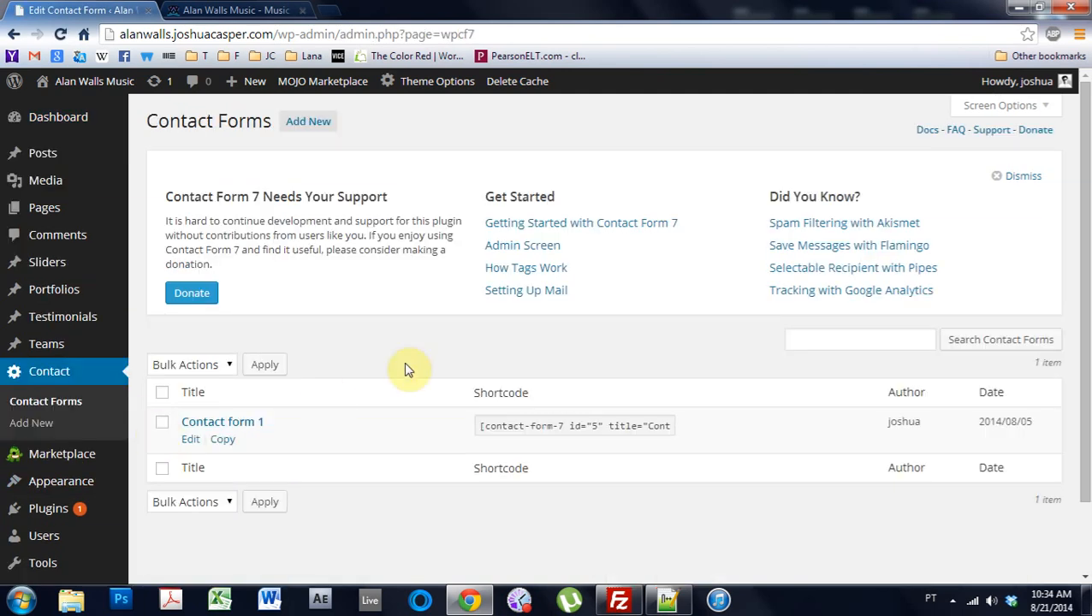
{"action": "left_click", "coordinate": [190, 439]}
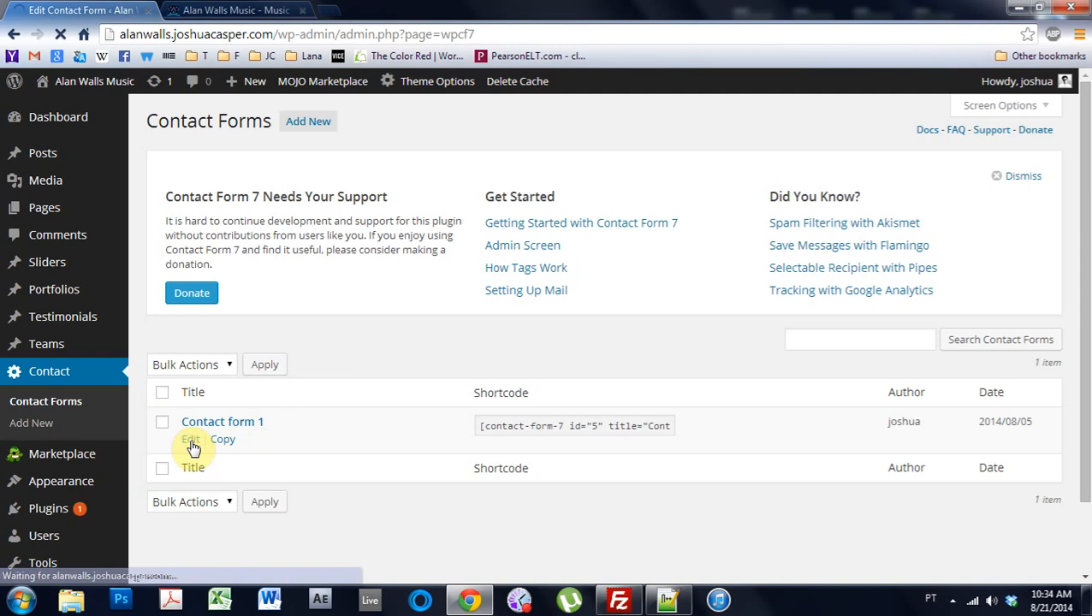
{"action": "left_click", "coordinate": [191, 438]}
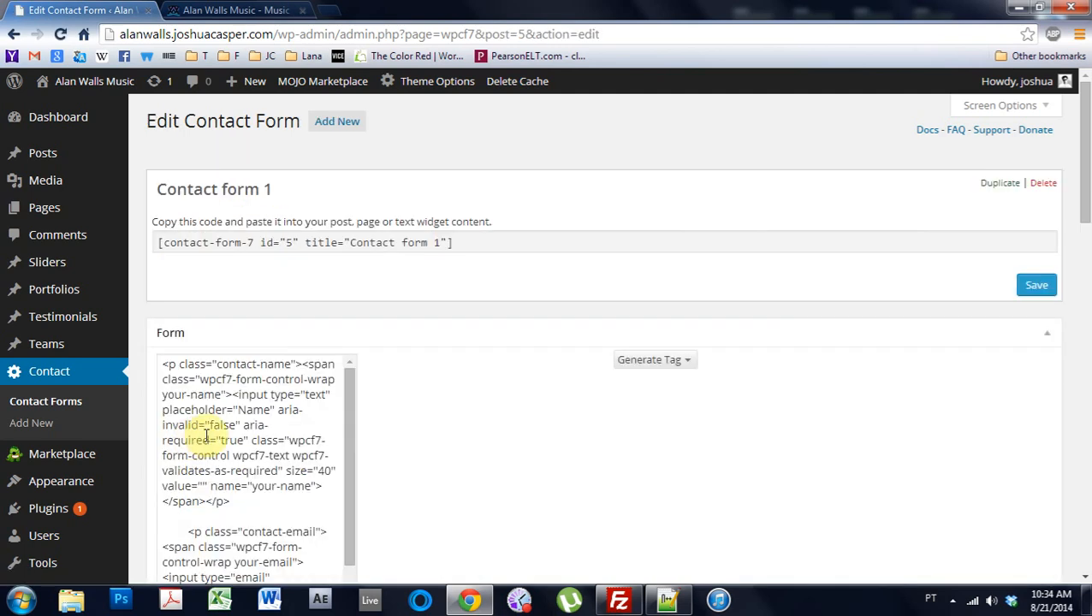
- Change the submit button label to "Send it, Fool" and save Contact form 1
{"action": "scroll", "scroll_direction": "down", "scroll_amount": 3}
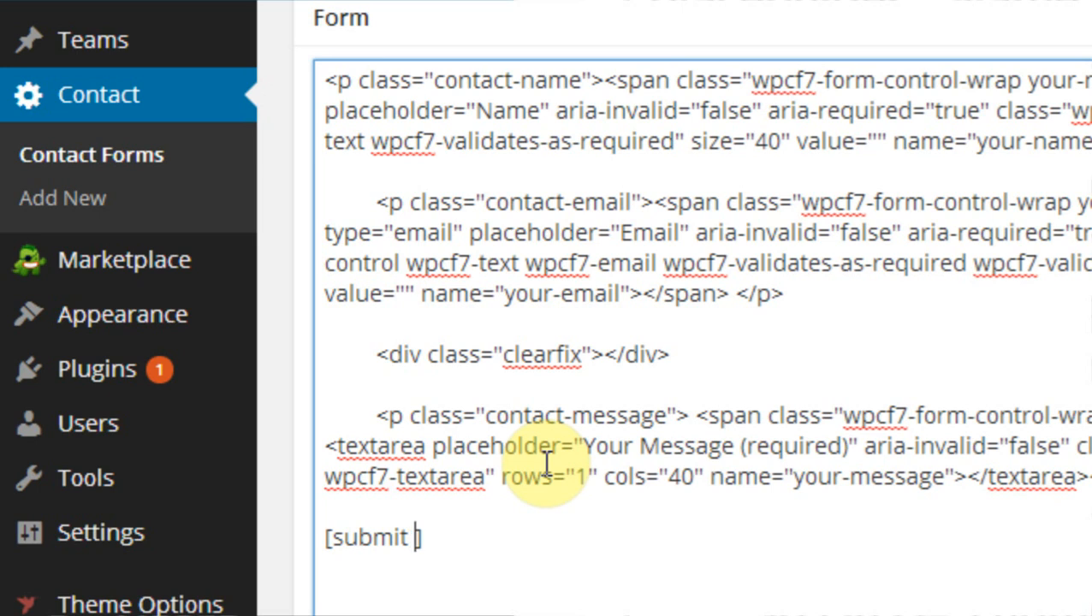
{"action": "type", "text": "\"S"}
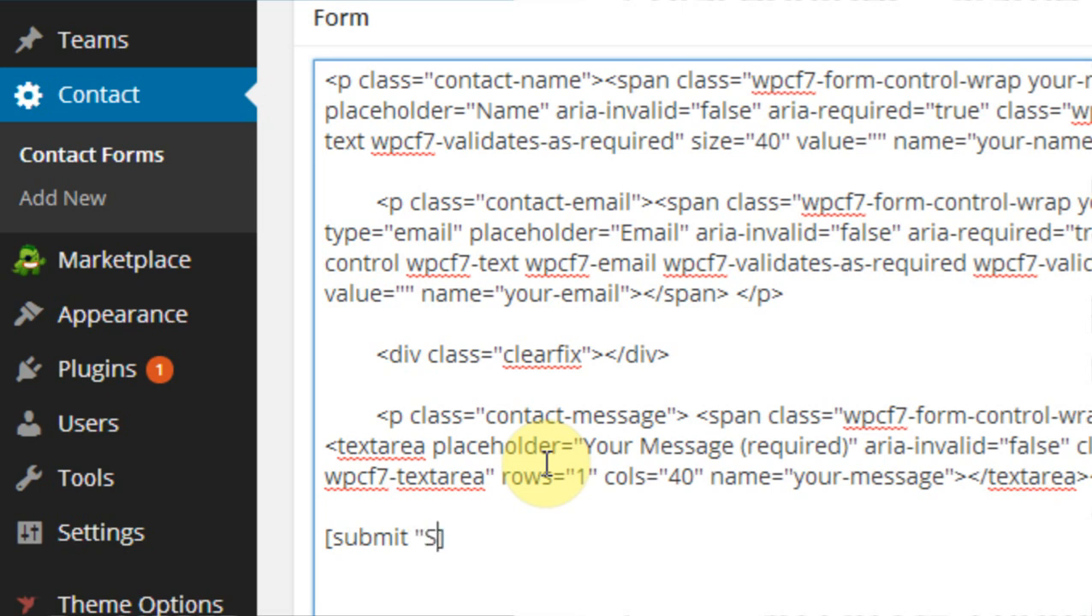
{"action": "type", "text": "end it, F"}
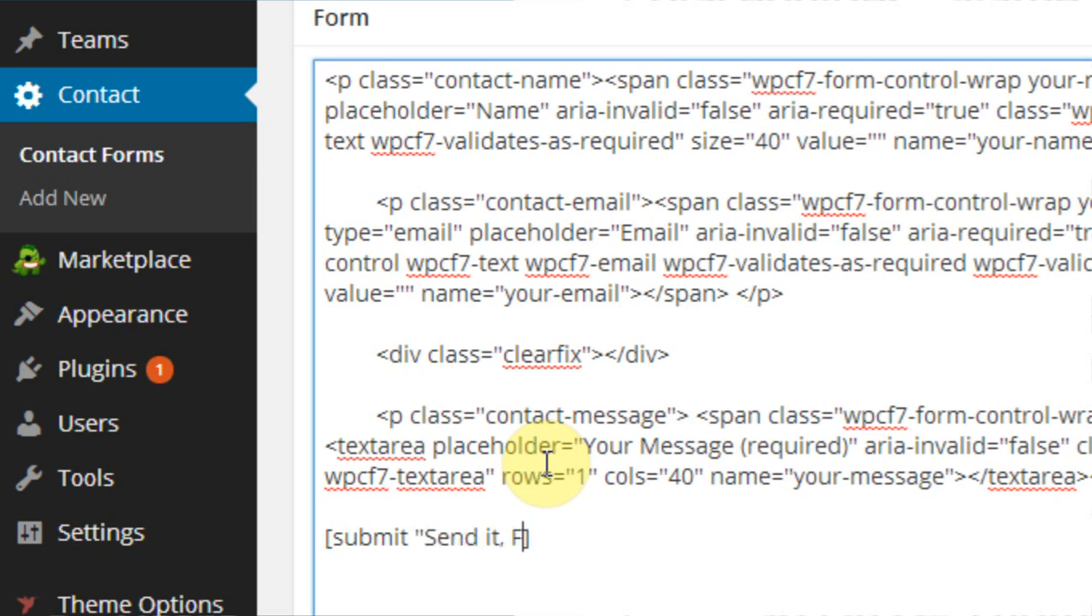
{"action": "type", "text": "ool\""}
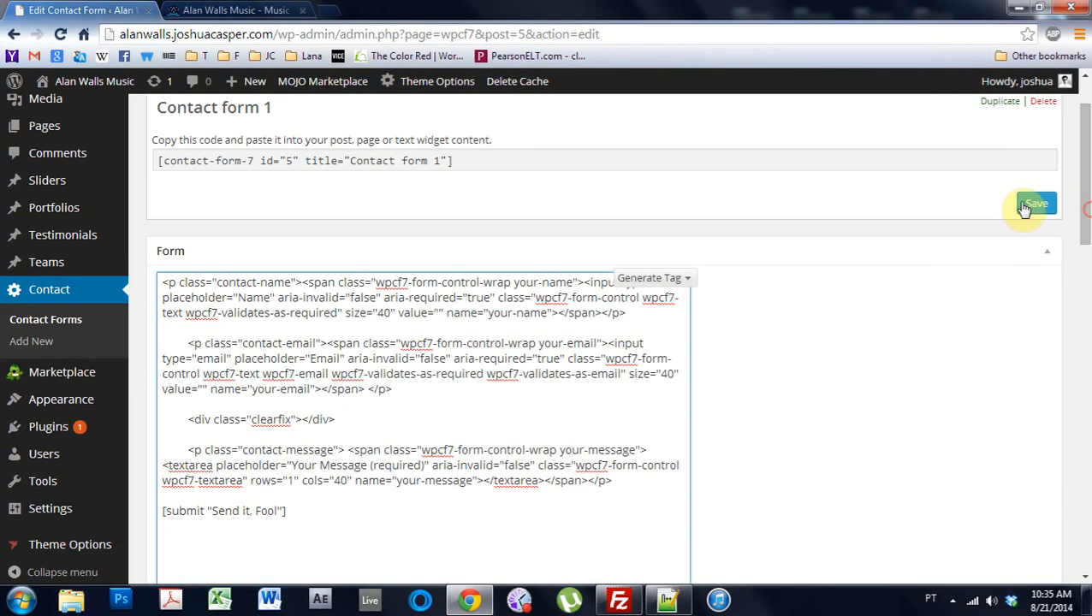
{"action": "left_click", "coordinate": [1035, 204]}
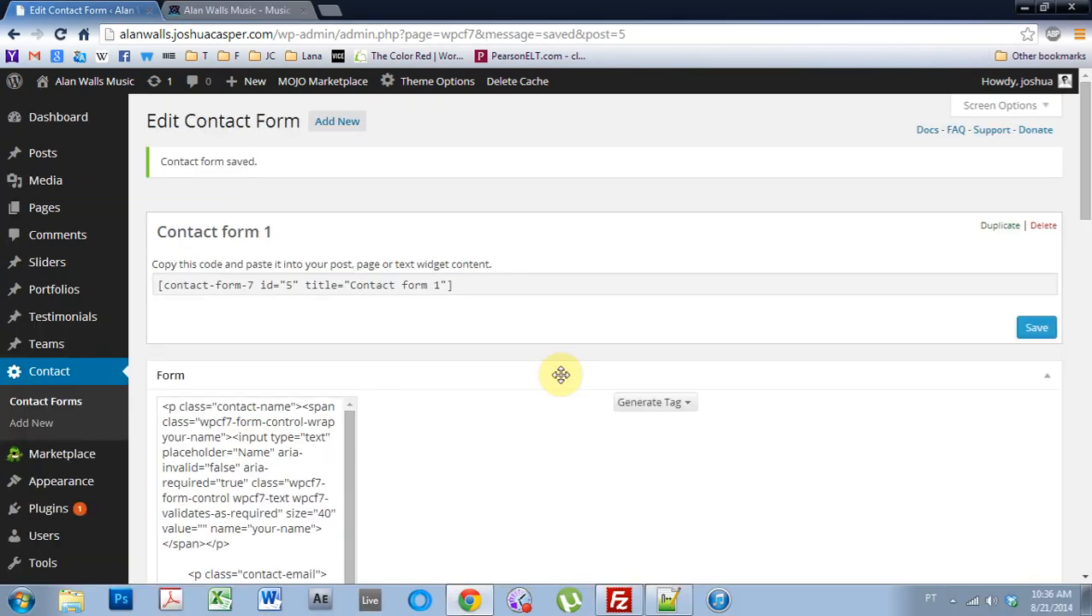
{"action": "mouse_move", "coordinate": [623, 355]}
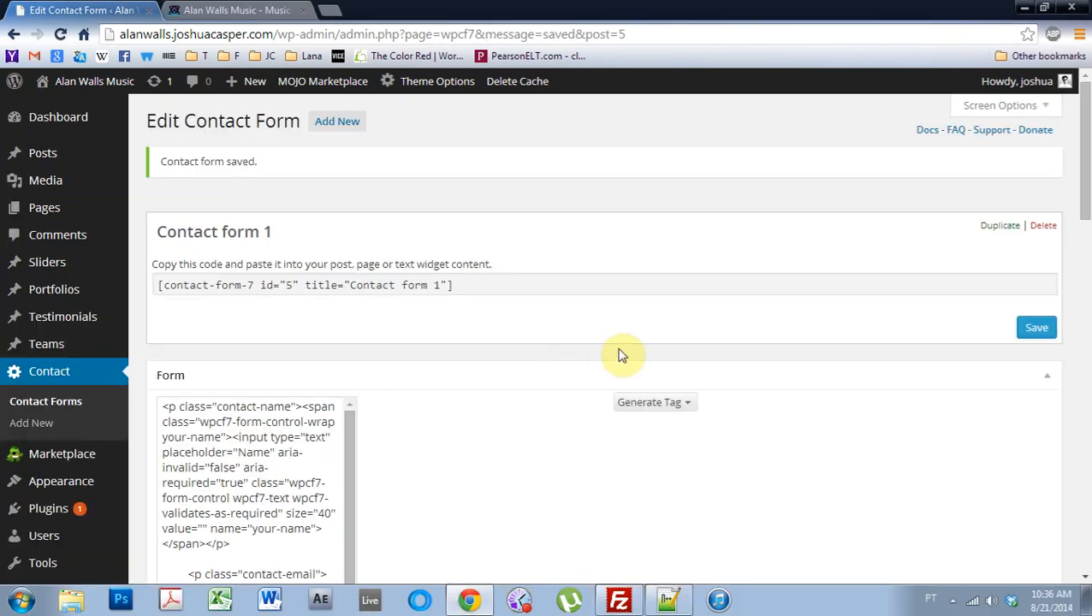
{"action": "left_click", "coordinate": [235, 9]}
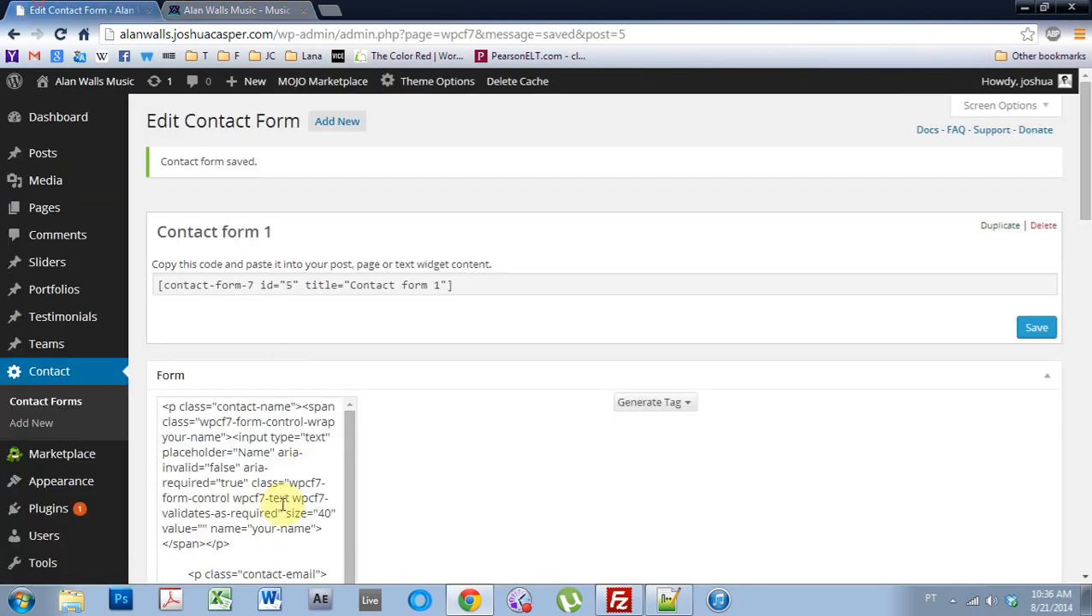
- Check the live Get In Touch form shows the "Send it, Fool" button and select its heading
{"action": "scroll", "scroll_direction": "down", "scroll_amount": 3}
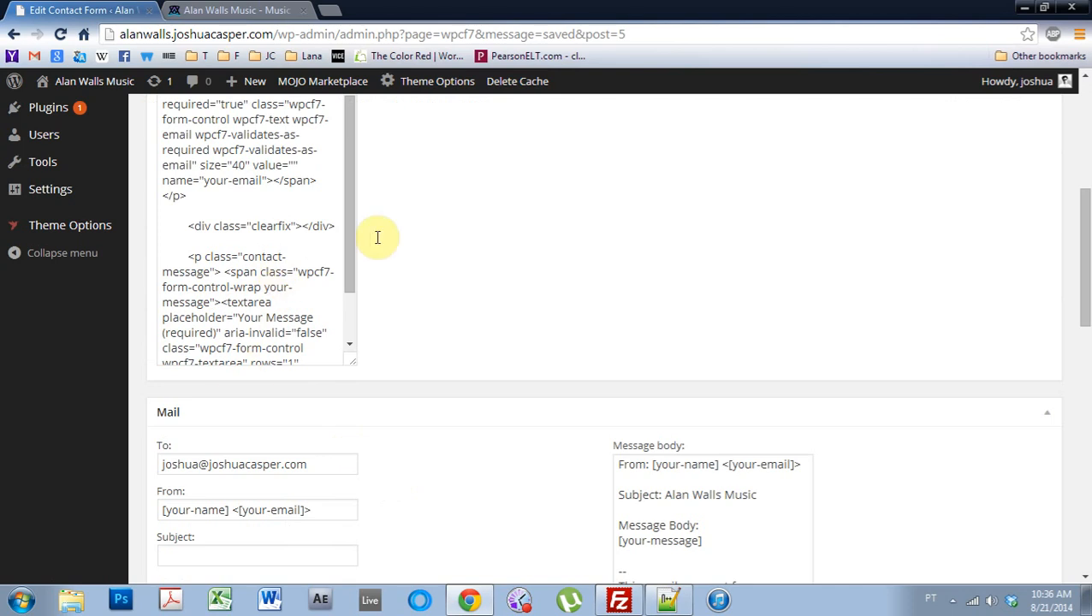
{"action": "scroll", "scroll_direction": "down", "scroll_amount": 3}
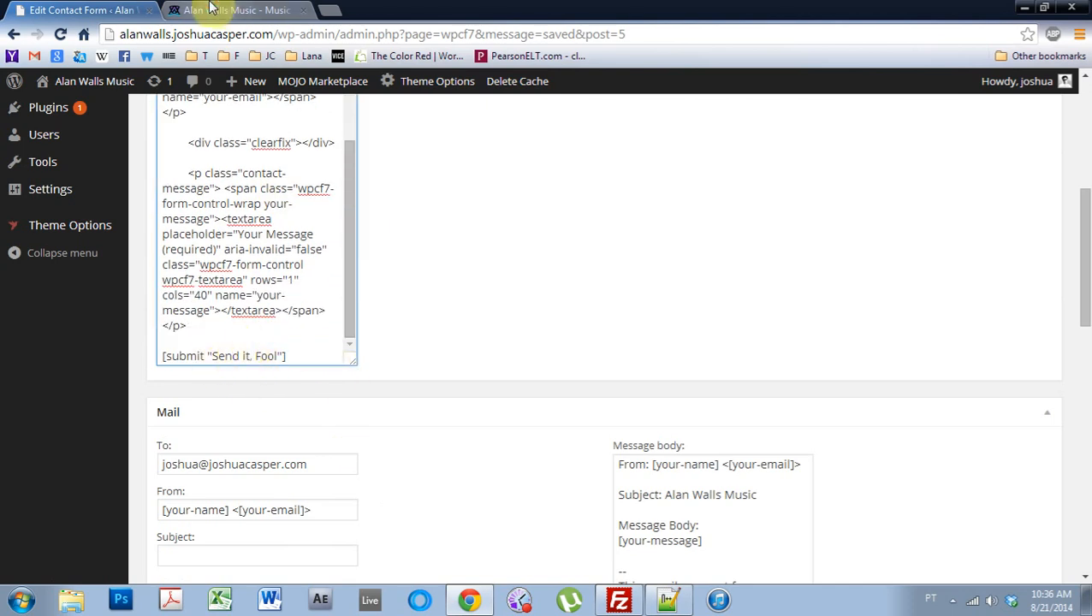
{"action": "left_click", "coordinate": [239, 9]}
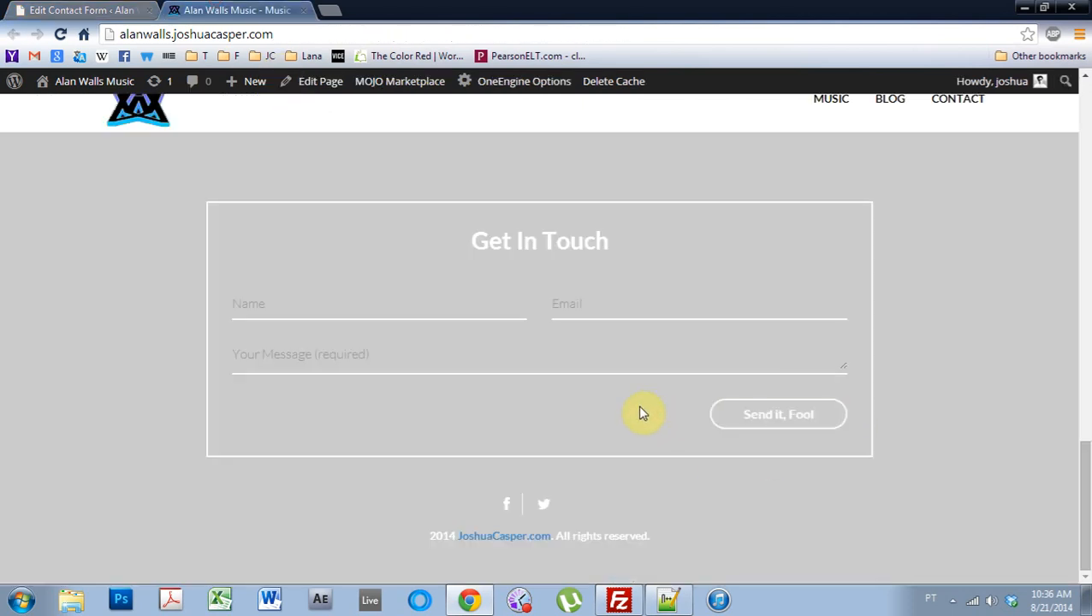
{"action": "mouse_move", "coordinate": [641, 413]}
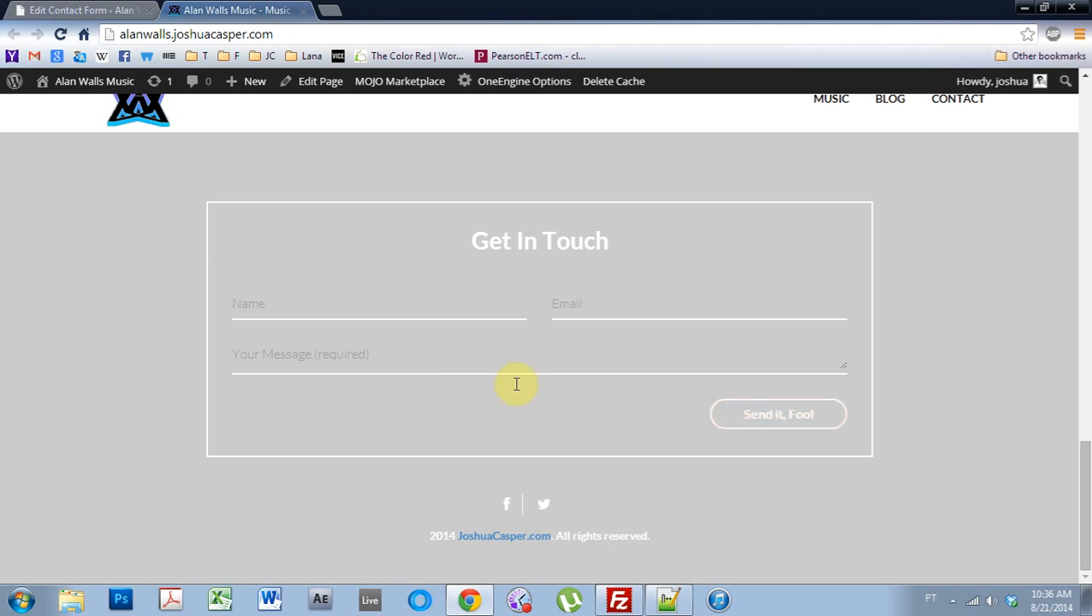
{"action": "triple_click", "coordinate": [539, 240]}
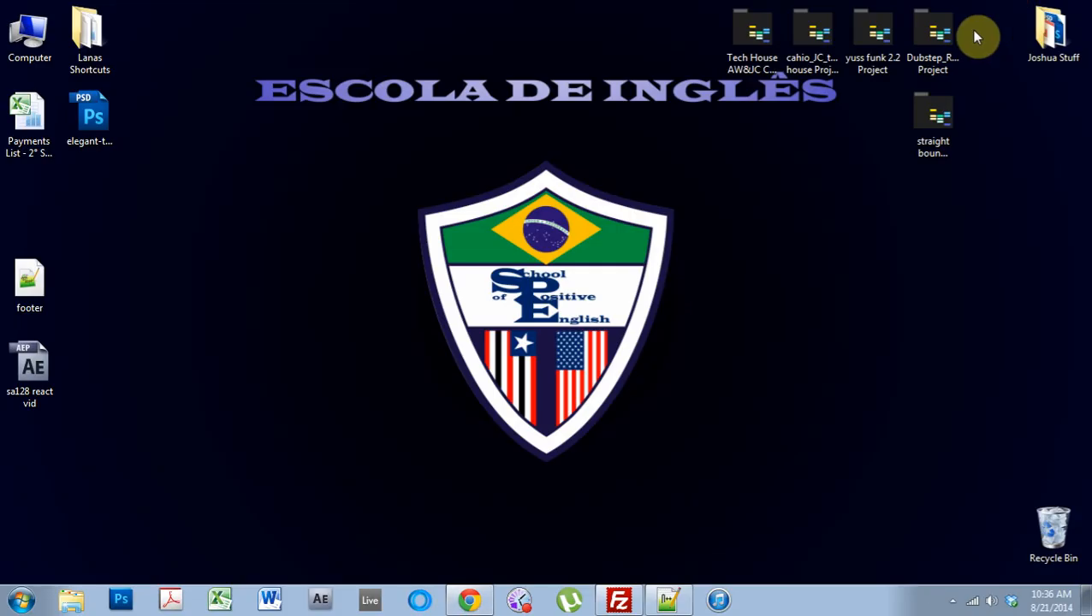
- Find 'Get In Touch' in footer.php and overwrite it with "Send me..." heading text
{"action": "left_click", "coordinate": [618, 598]}
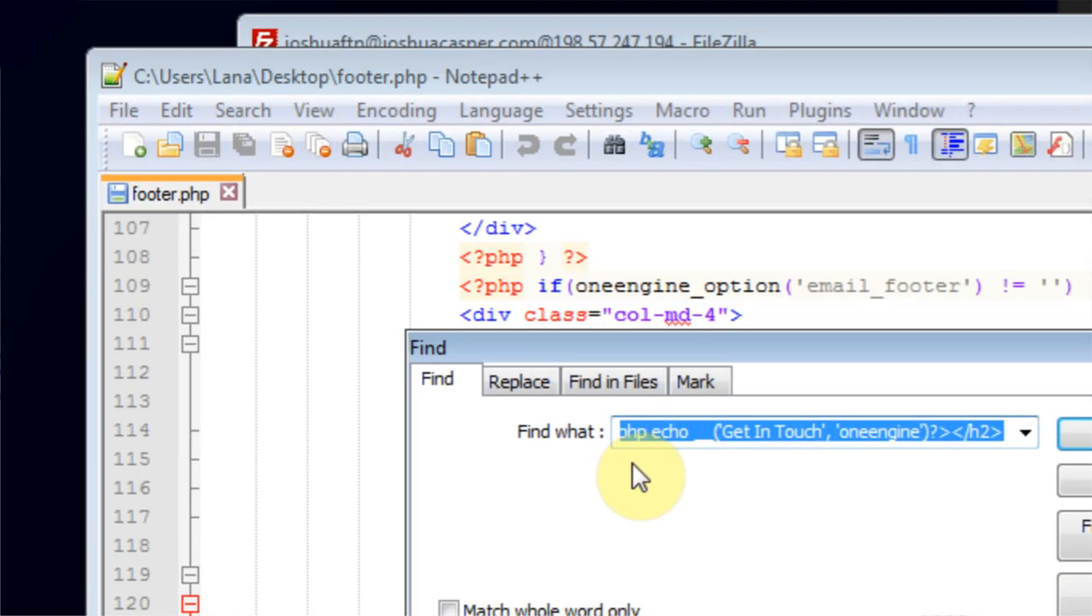
{"action": "left_click", "coordinate": [727, 431]}
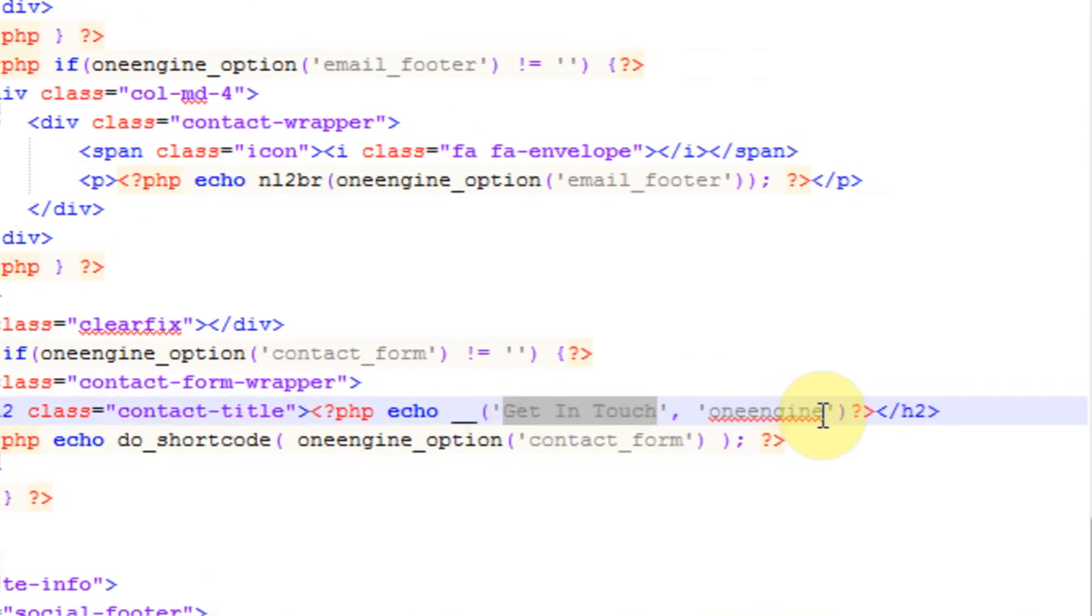
{"action": "type", "text": "Send me"}
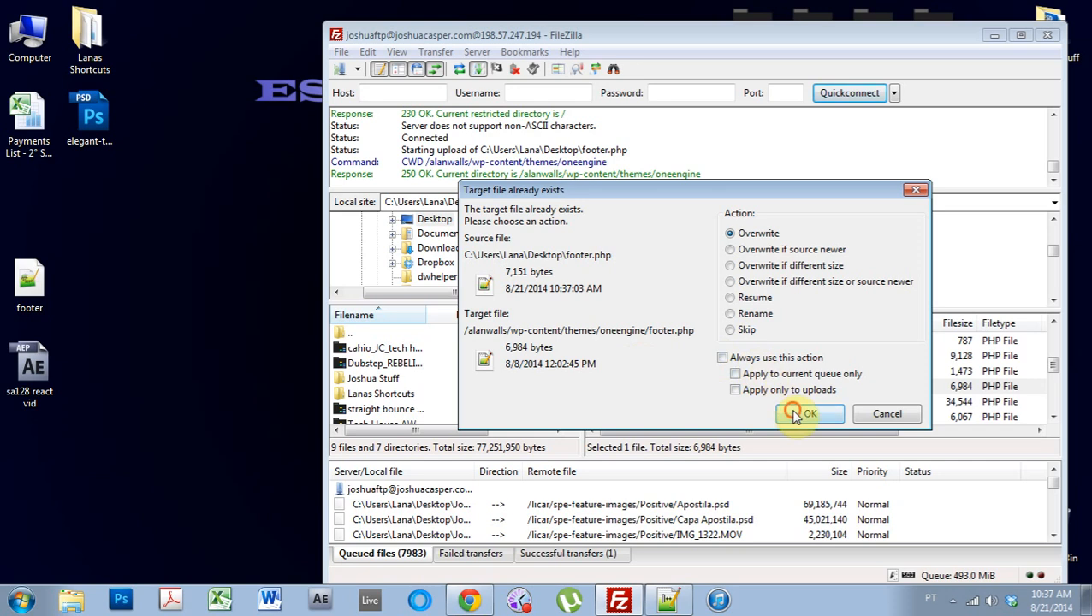
- Confirm overwriting the server's footer.php in FileZilla
{"action": "left_click", "coordinate": [808, 413]}
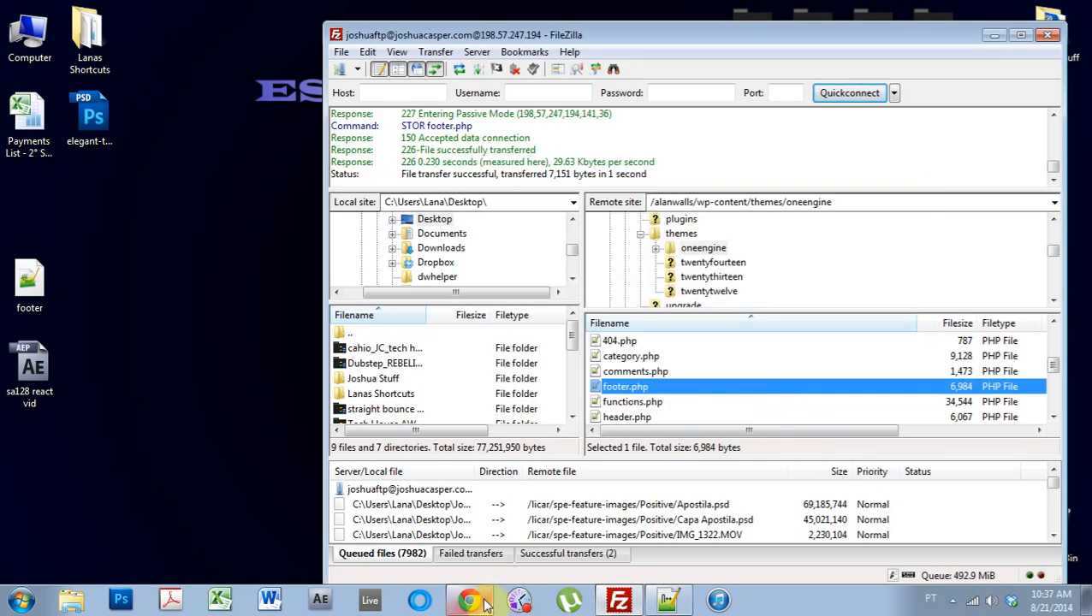
{"action": "left_click", "coordinate": [468, 599]}
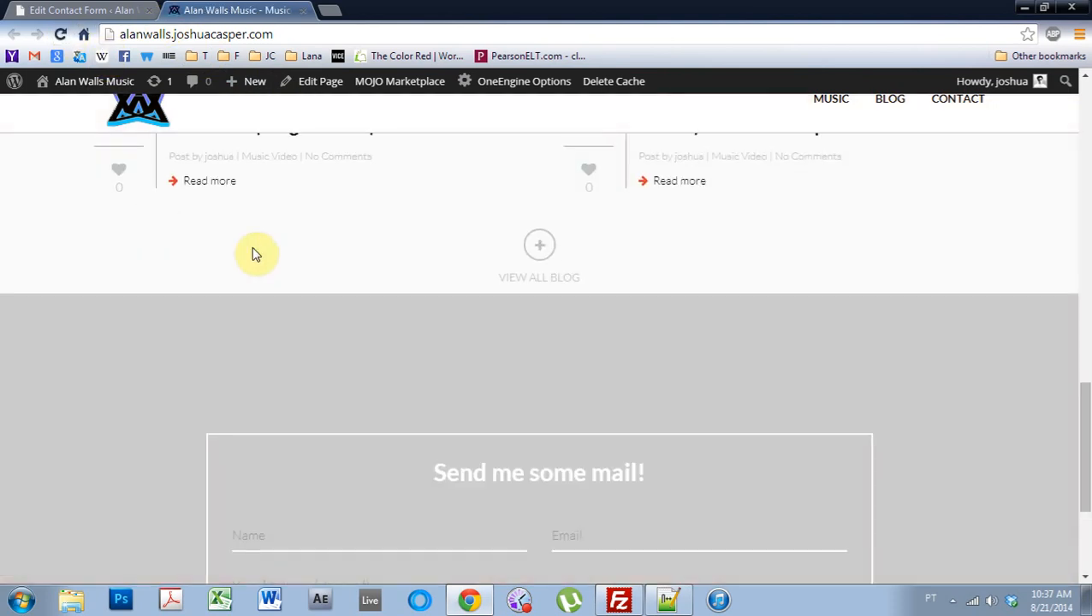
- Scroll the live page to the "Send me some mail!" heading and "Send it, Fool" button
{"action": "scroll", "scroll_direction": "down", "scroll_amount": 3}
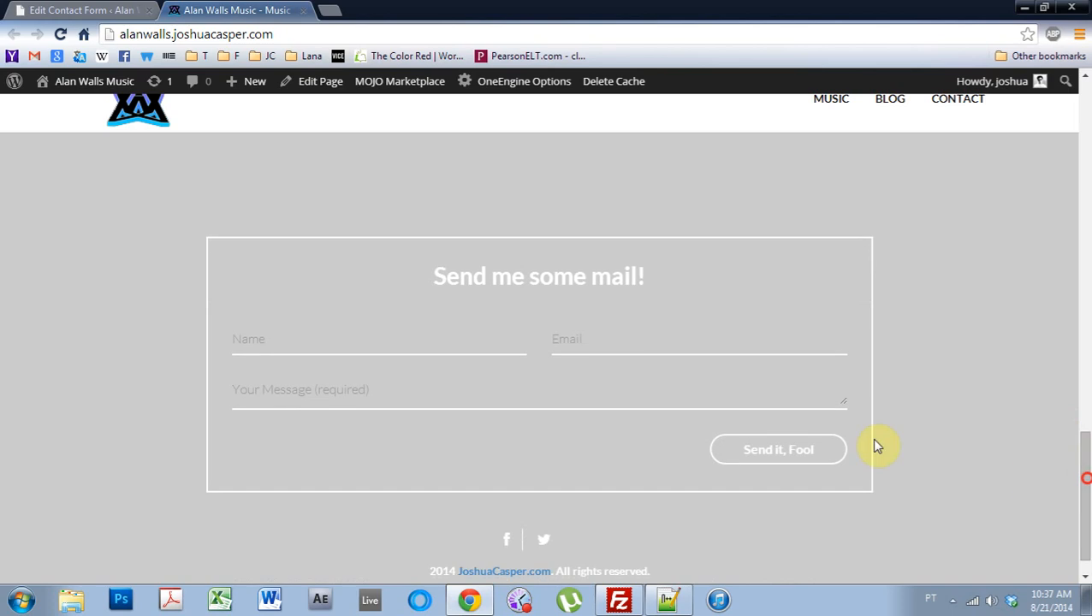
{"action": "mouse_move", "coordinate": [717, 379]}
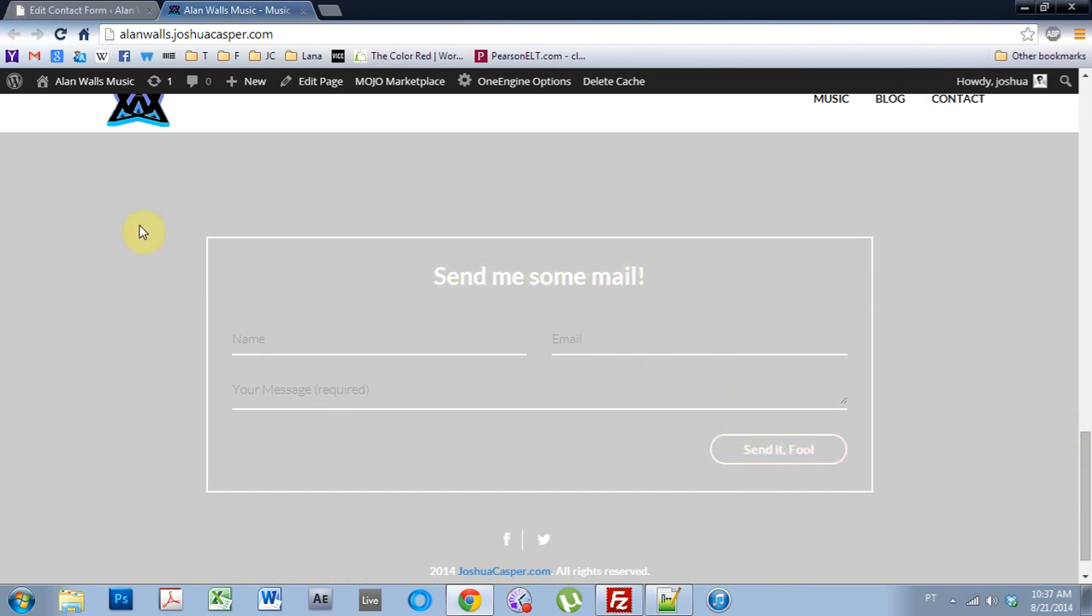
{"action": "mouse_move", "coordinate": [210, 266]}
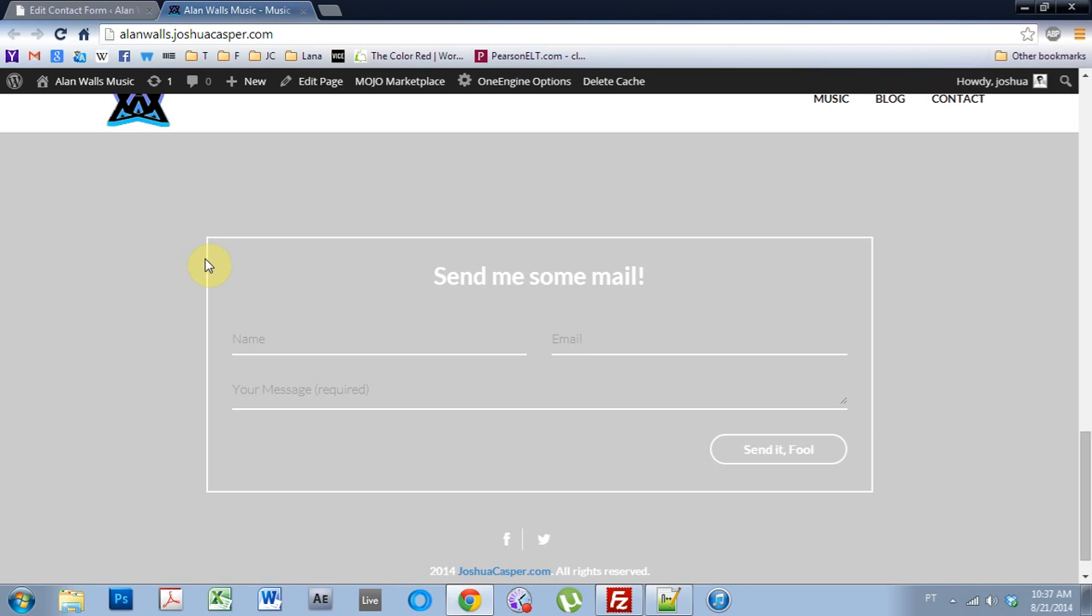